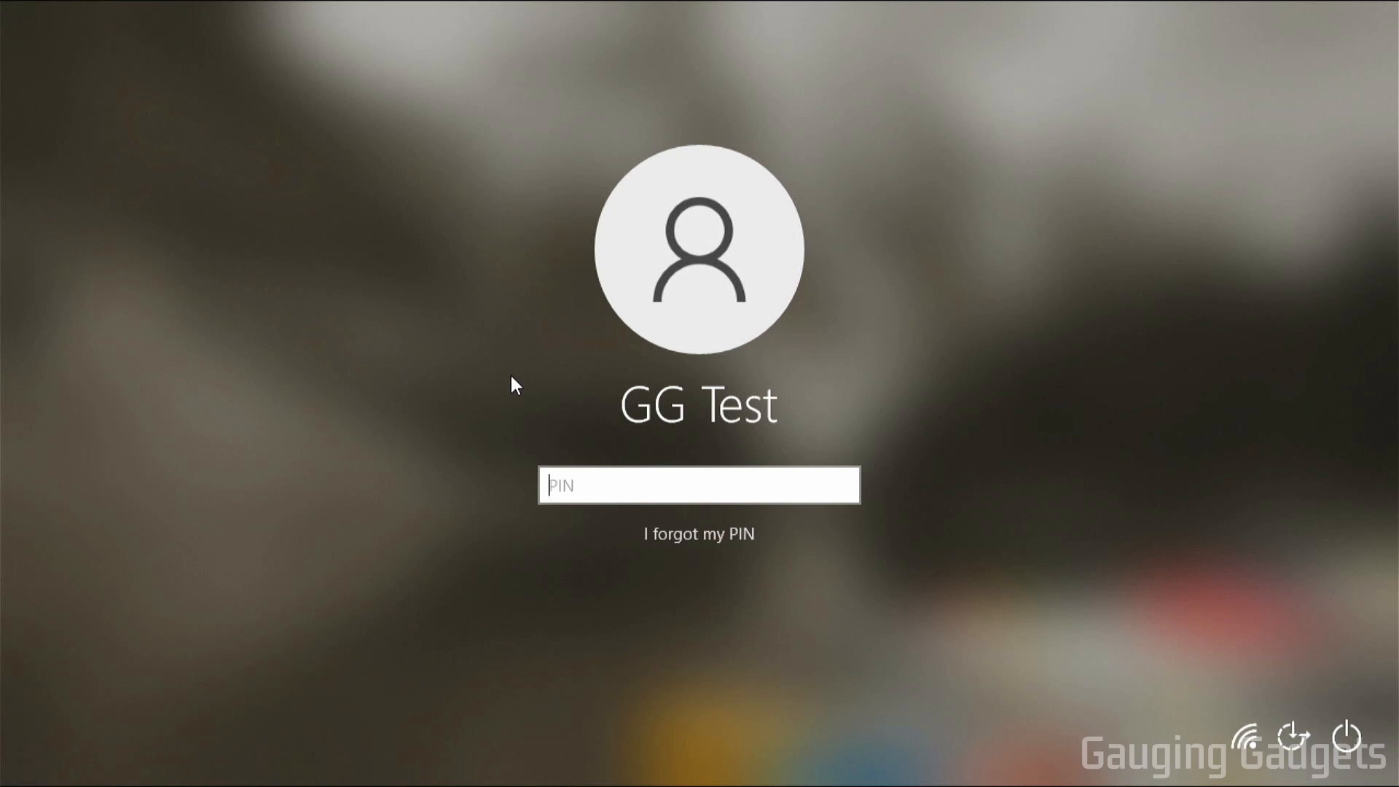
mouse_move(529, 445)
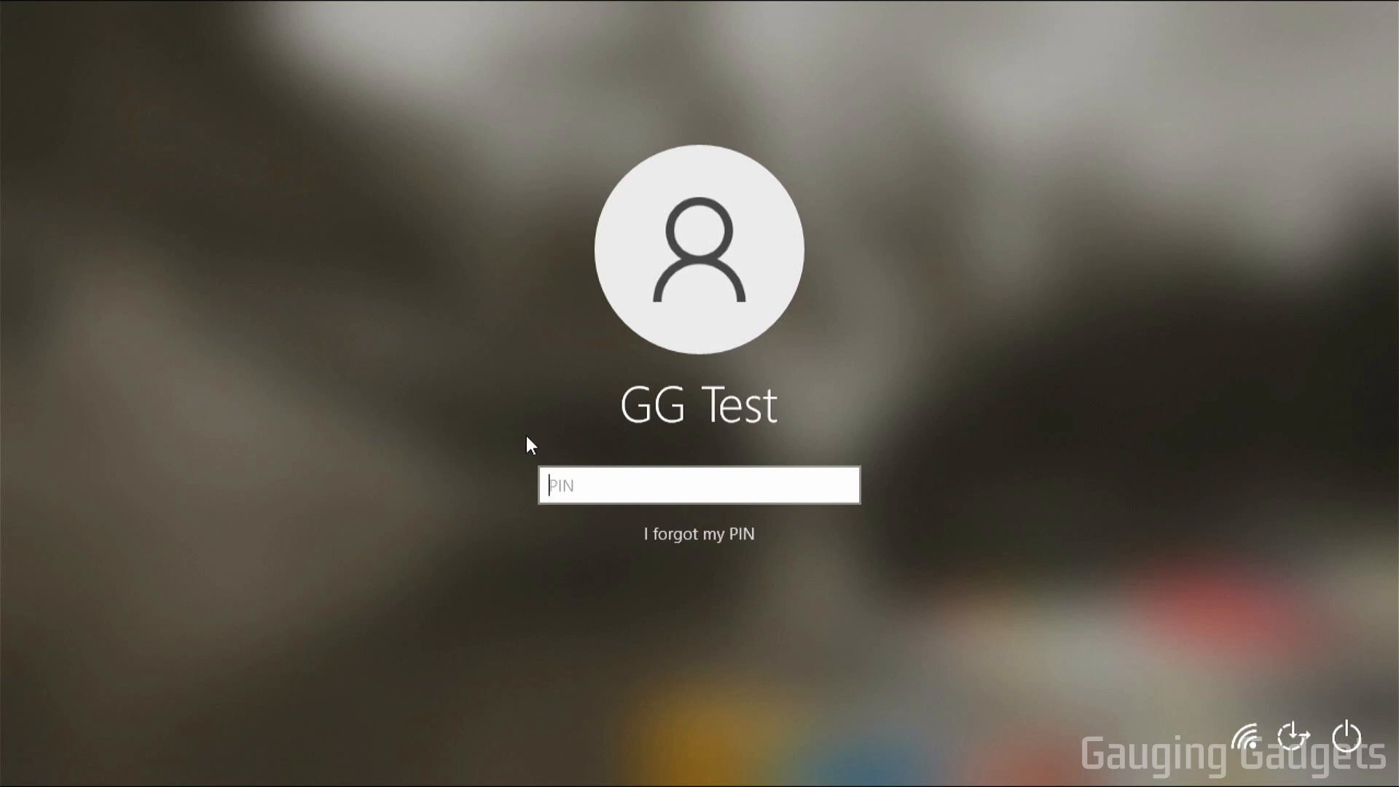
mouse_move(553, 460)
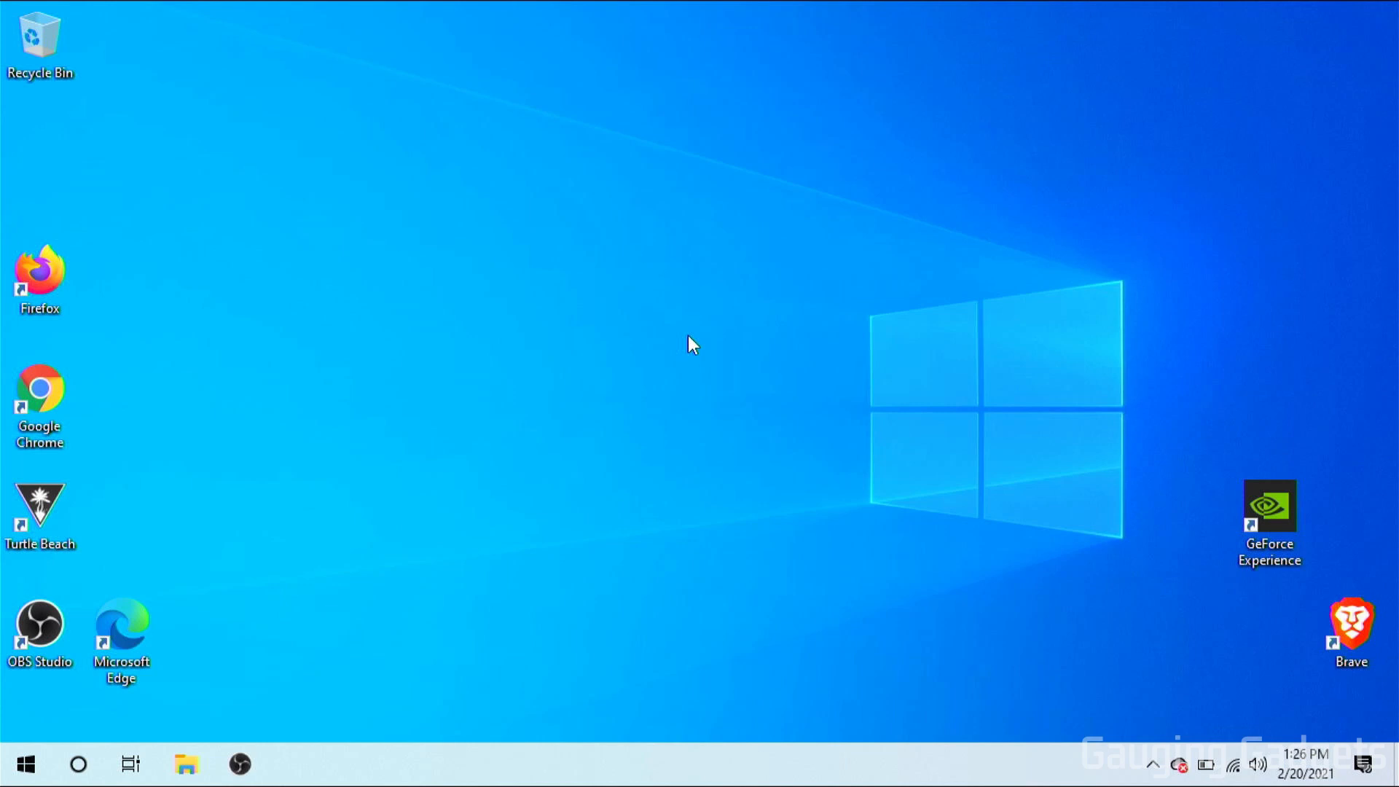
mouse_move(621, 386)
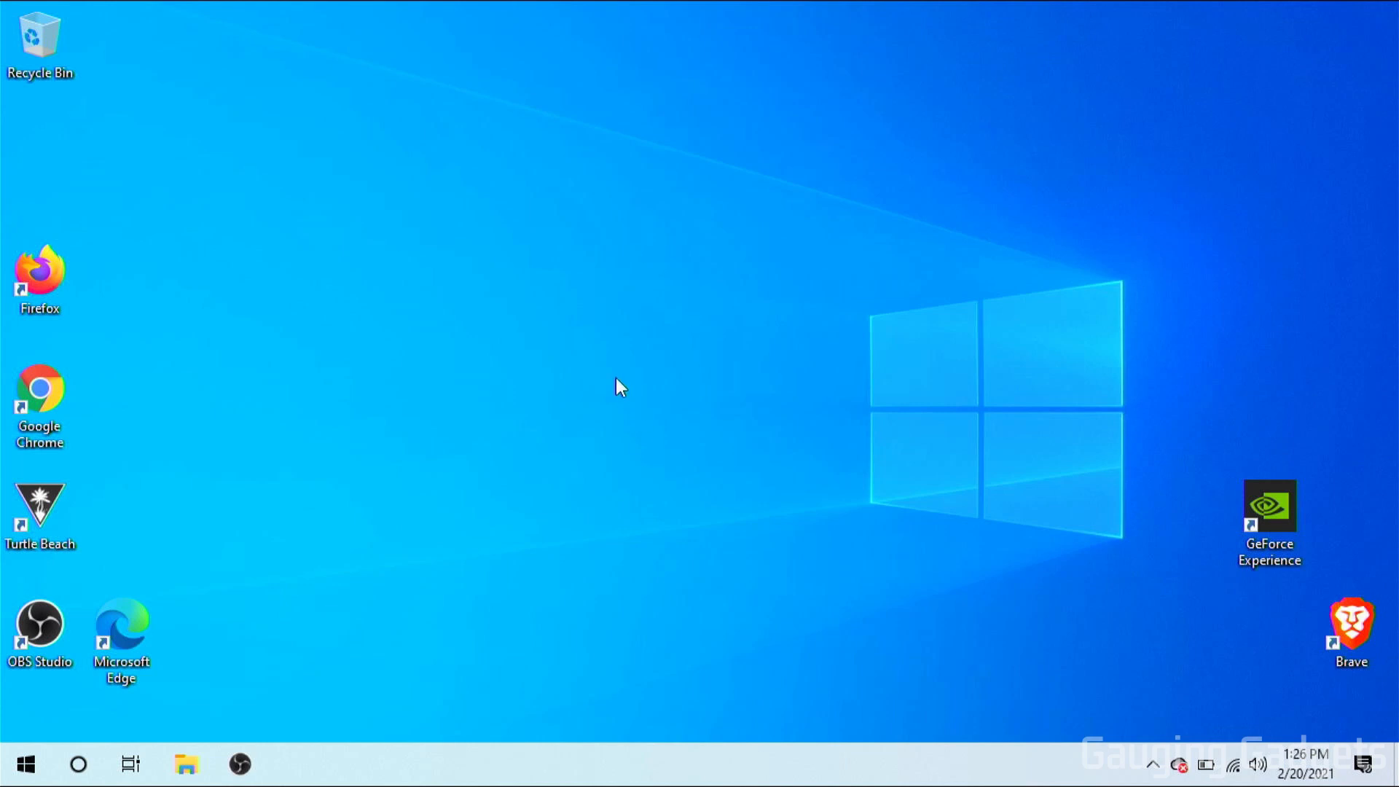
mouse_move(638, 366)
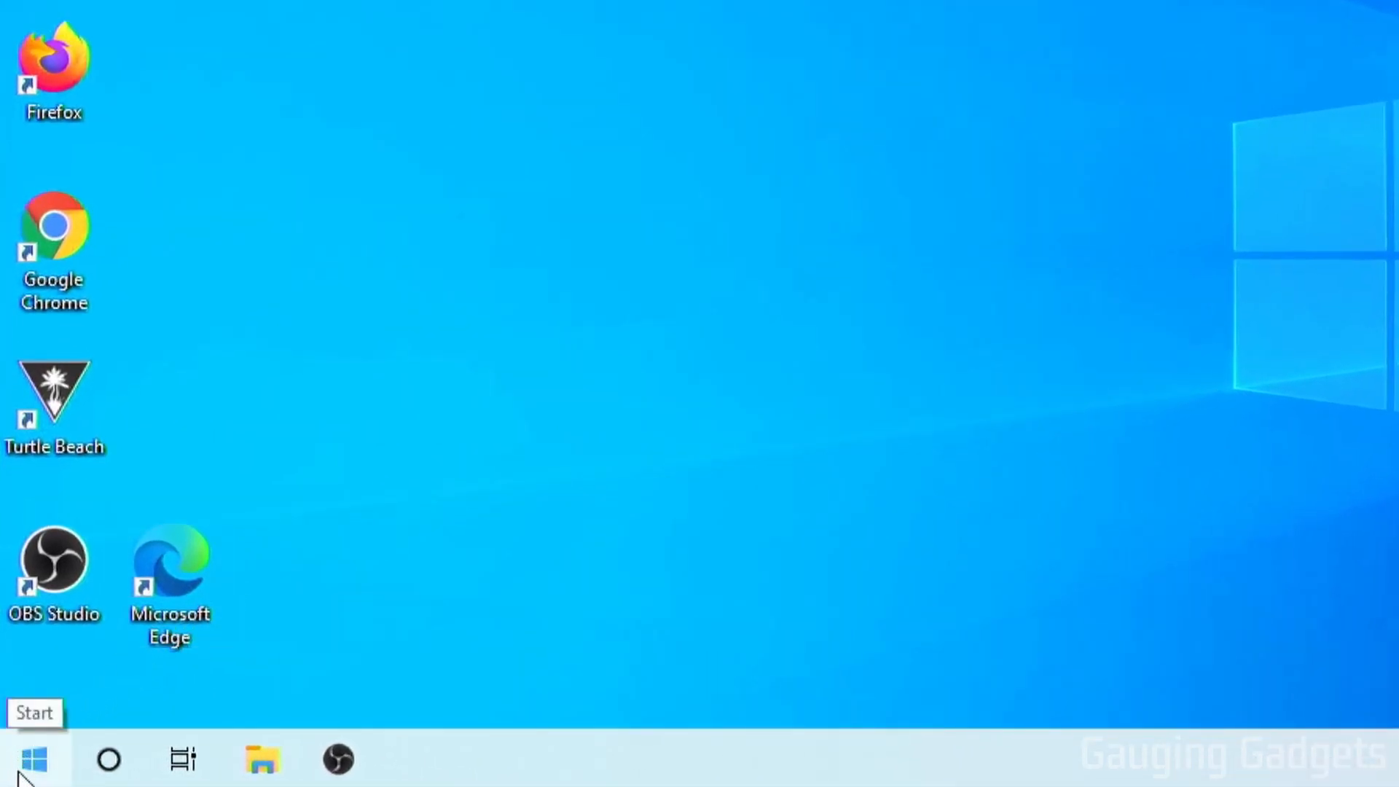
Step: Open Settings from the Start button's right-click power user menu
right_click(34, 759)
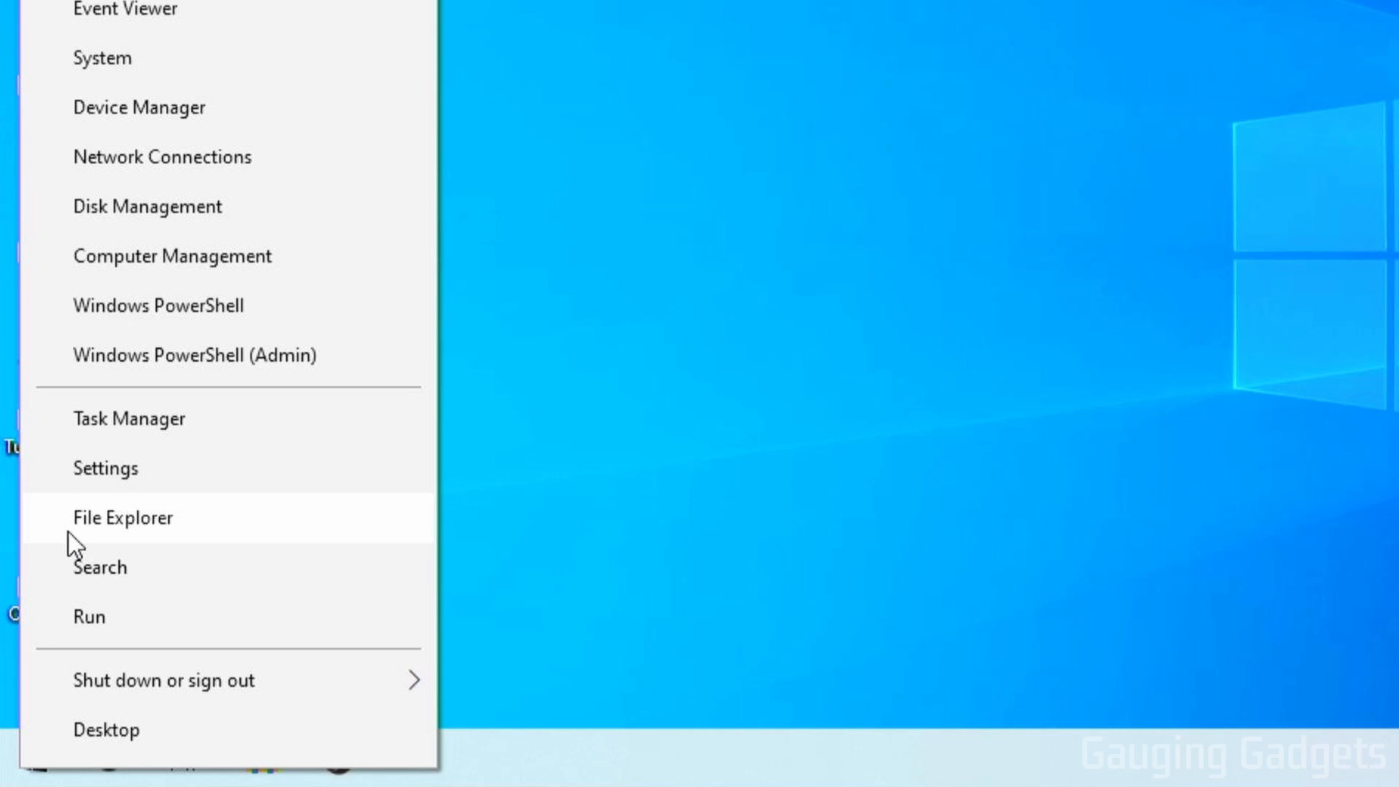
left_click(105, 468)
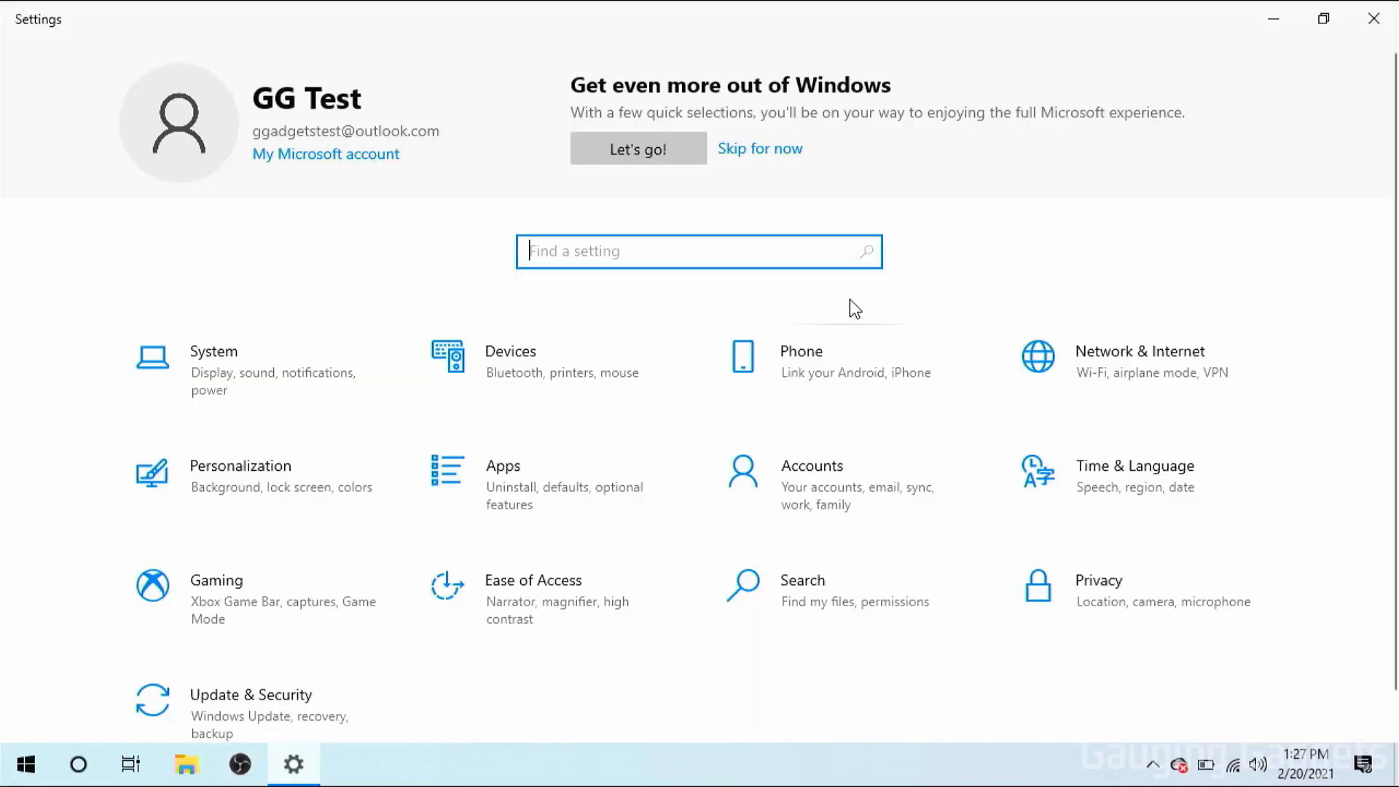
mouse_move(830, 482)
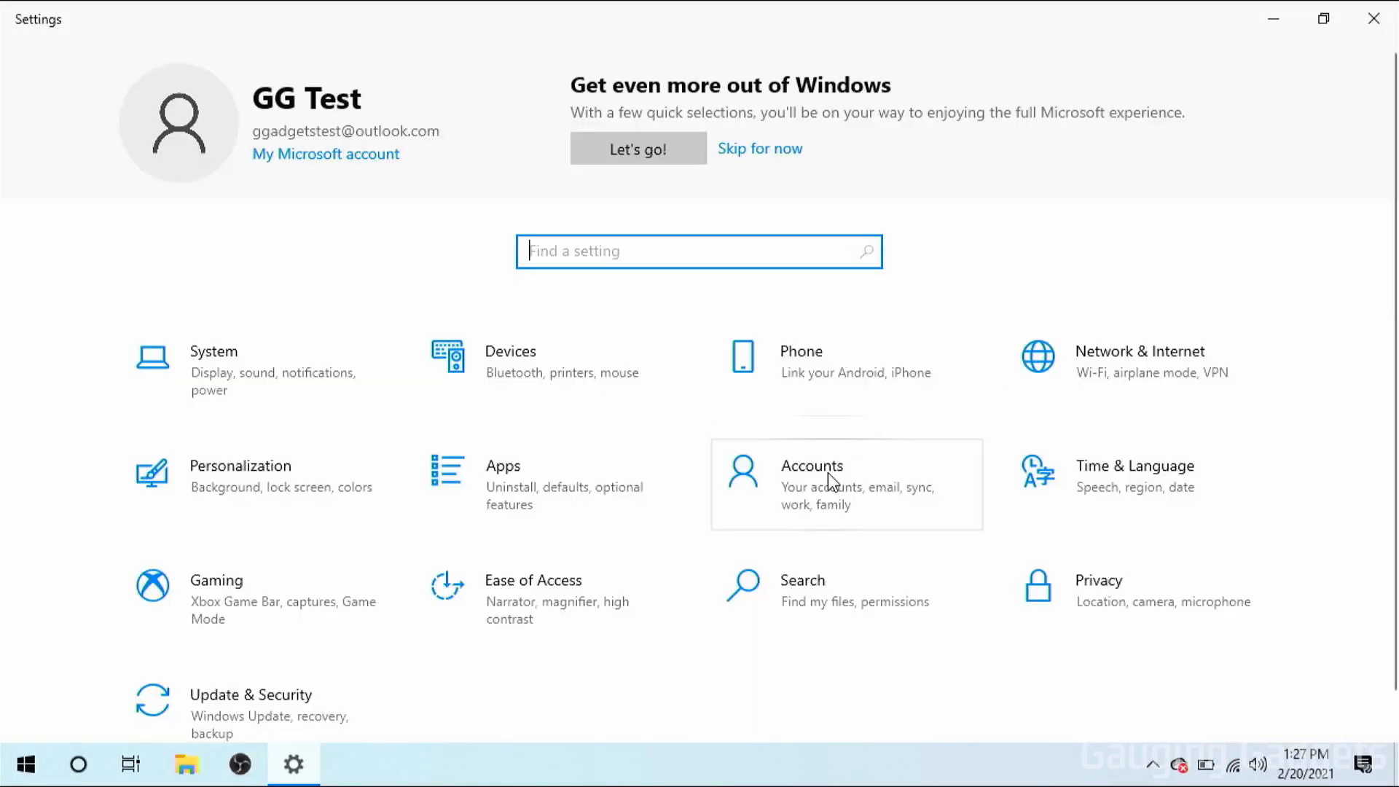
Step: Under Accounts > Sign-in options, set Require sign-in after being away to Never
left_click(811, 484)
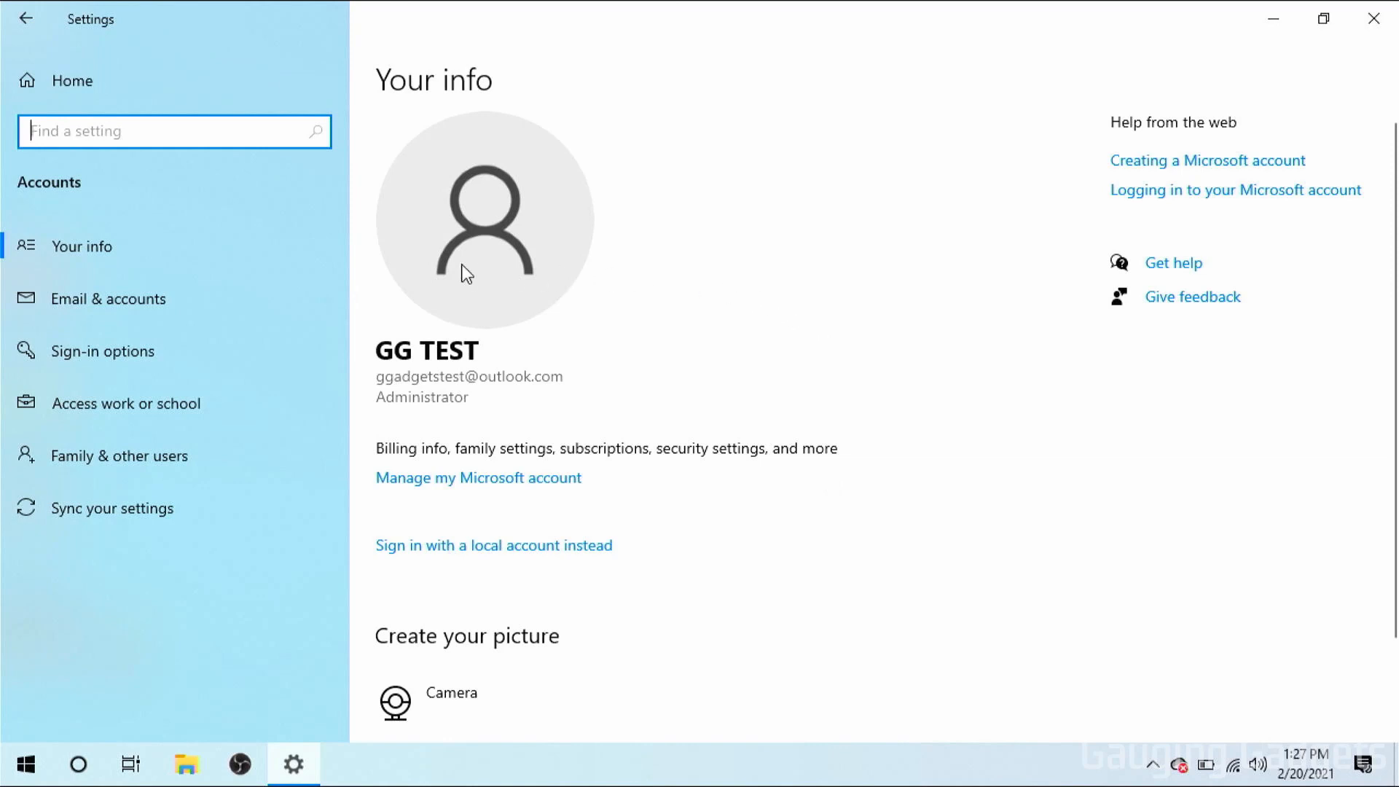
mouse_move(103, 350)
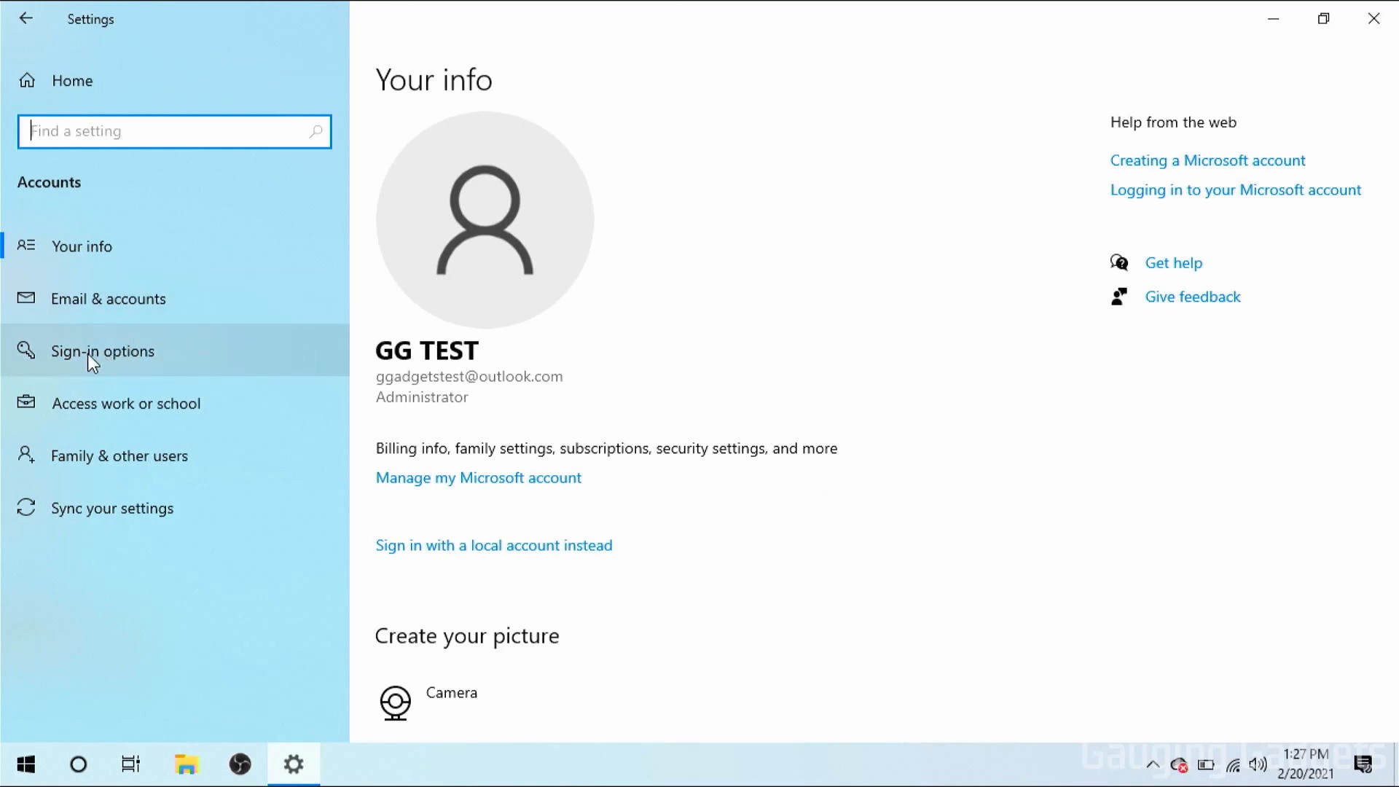
left_click(103, 351)
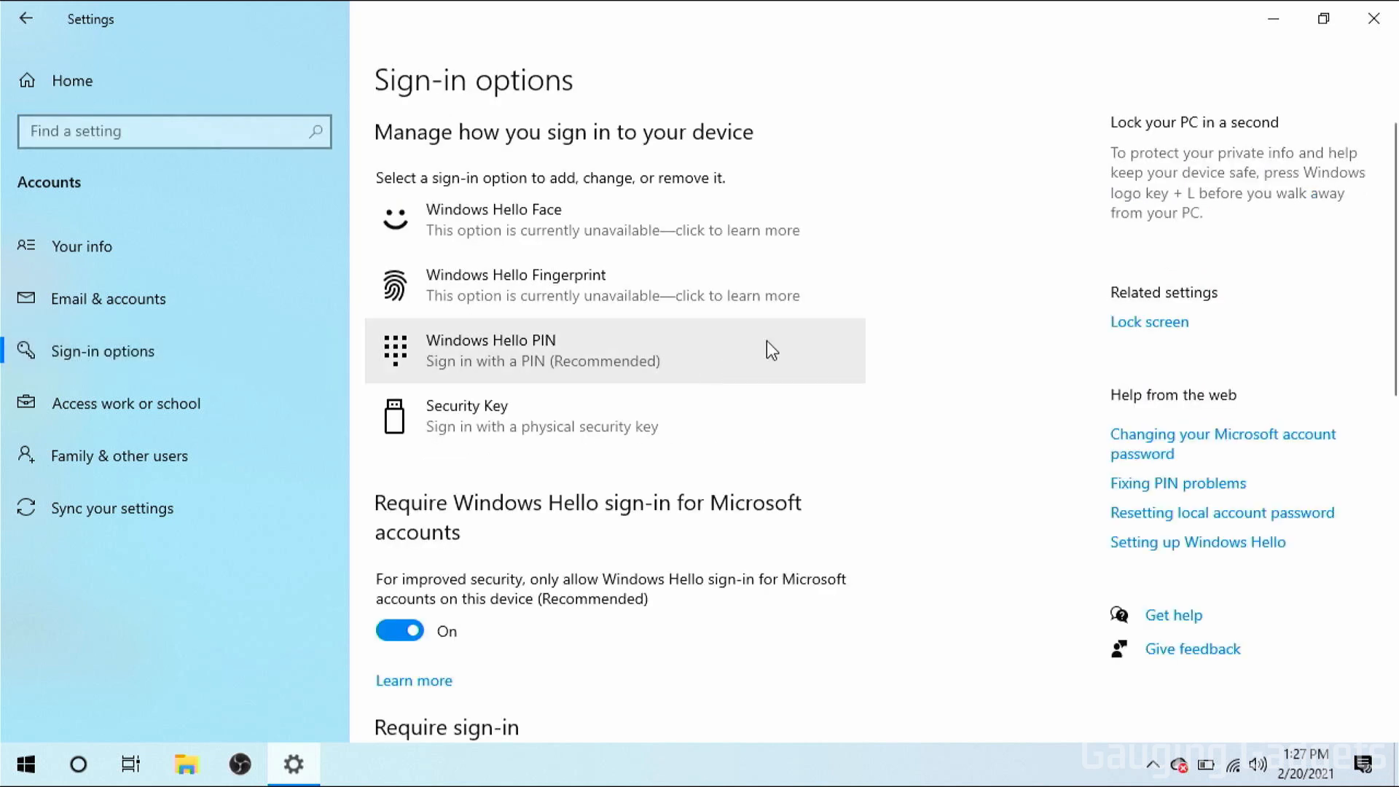
scroll("down", 3)
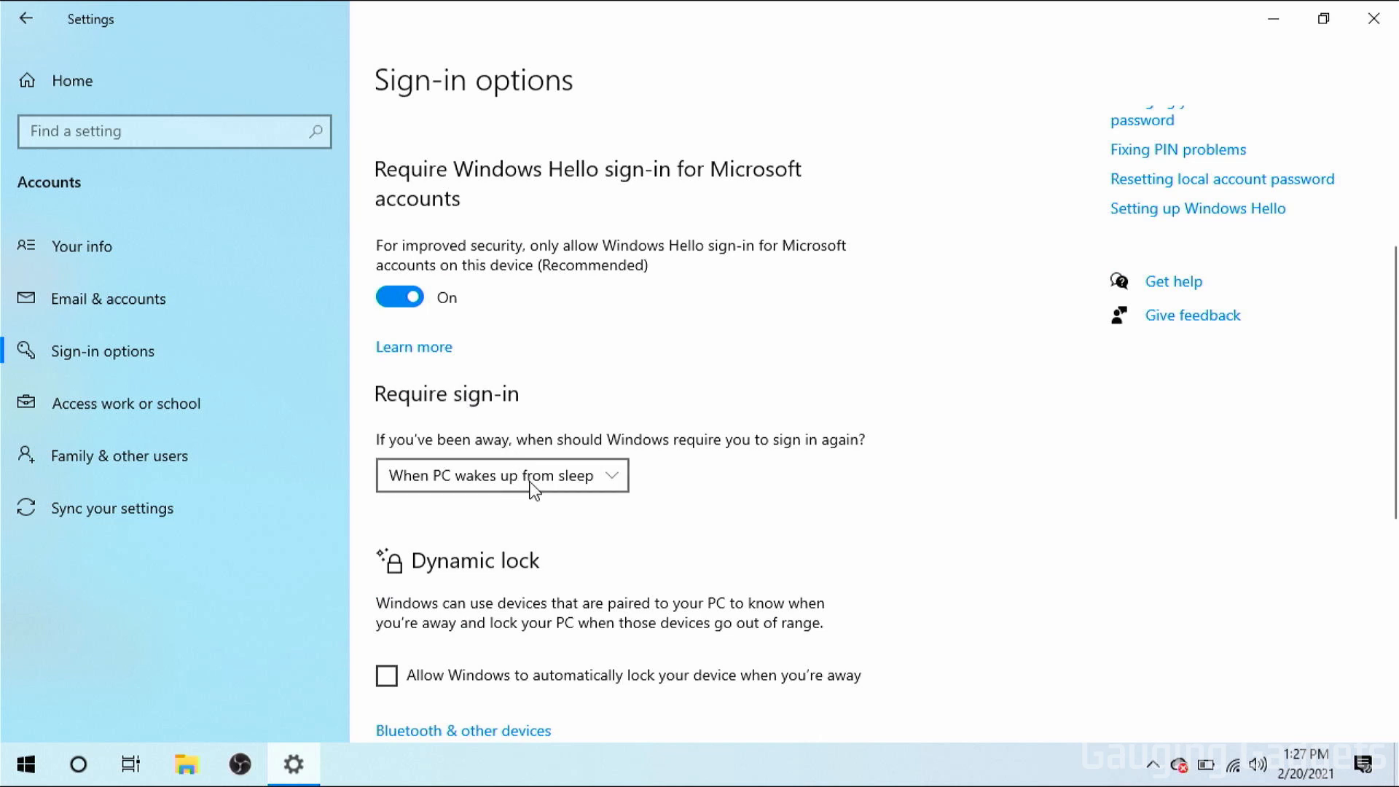
left_click(501, 474)
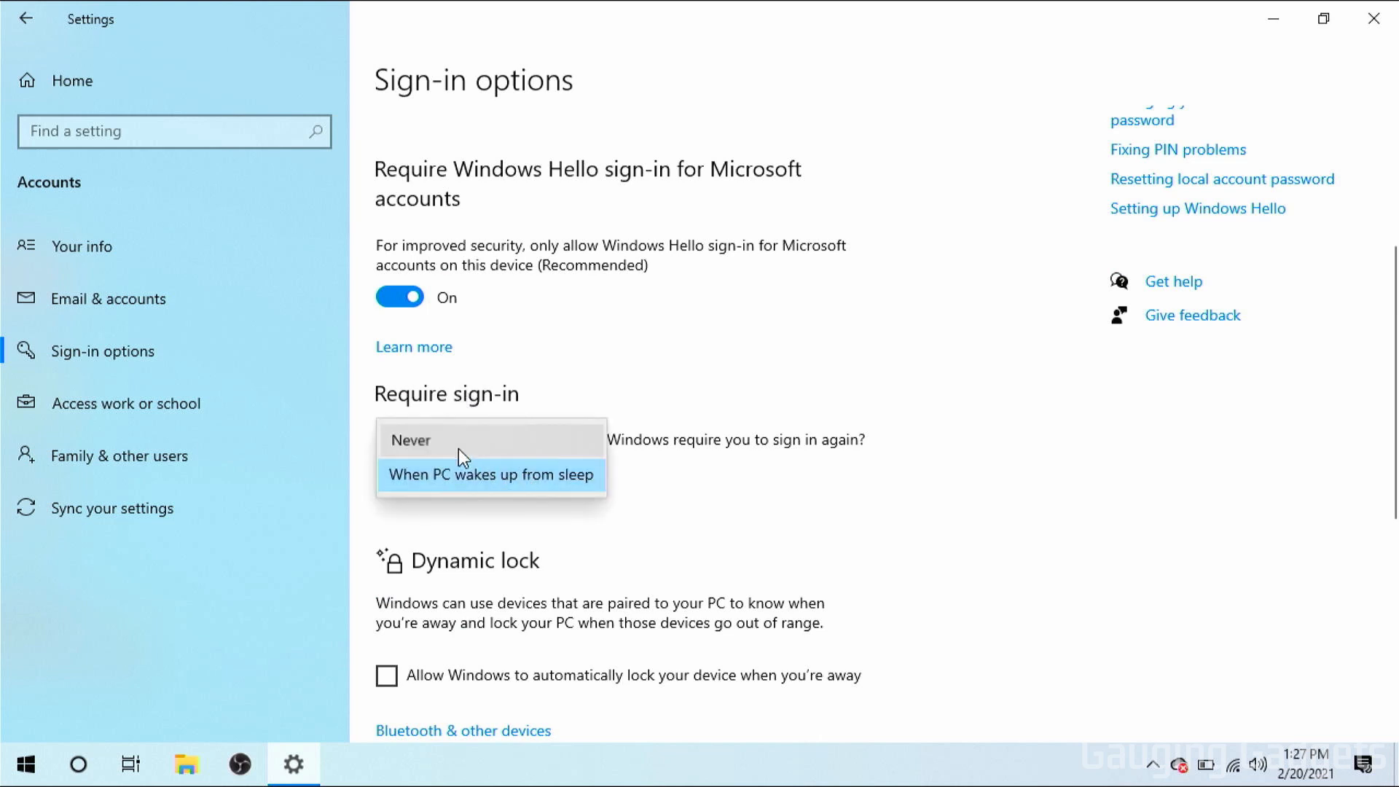
left_click(411, 439)
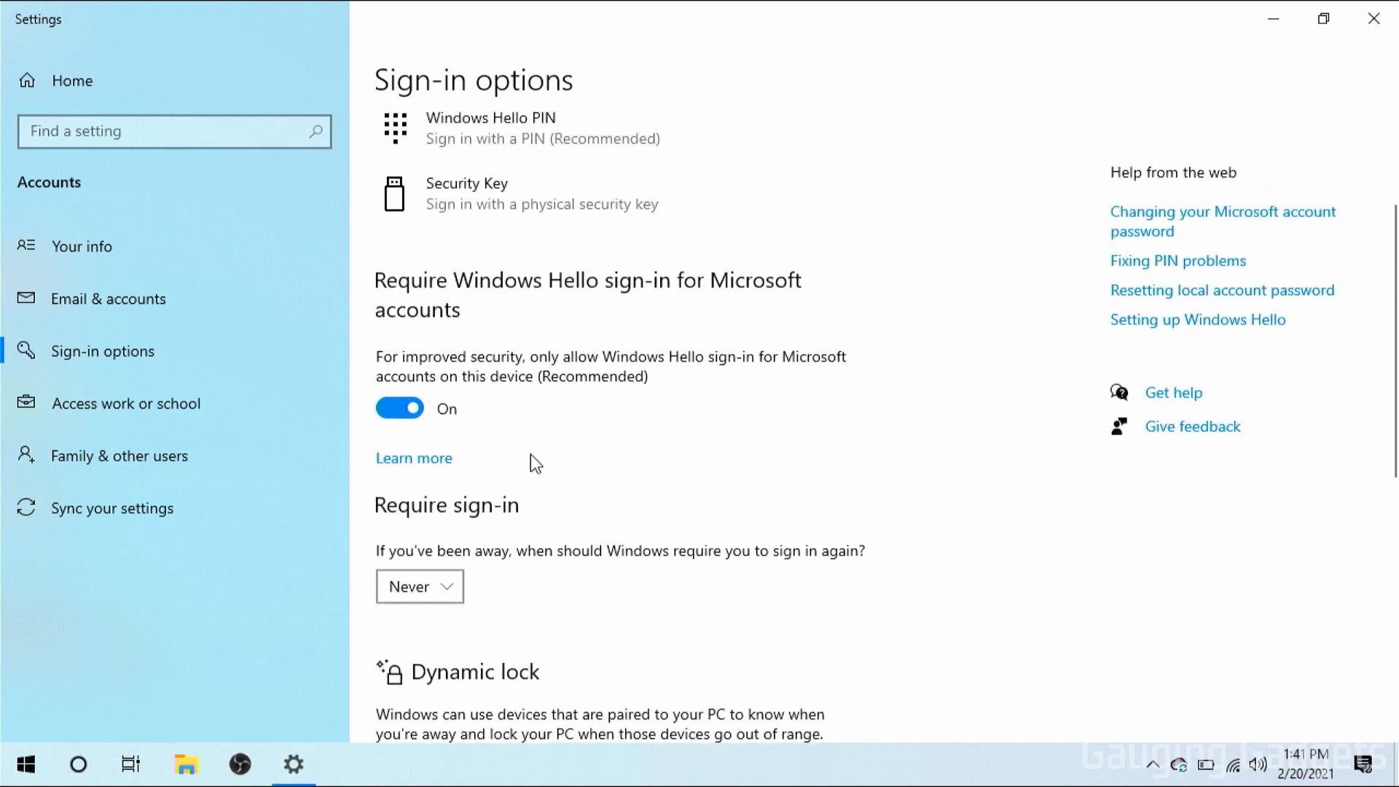
mouse_move(567, 290)
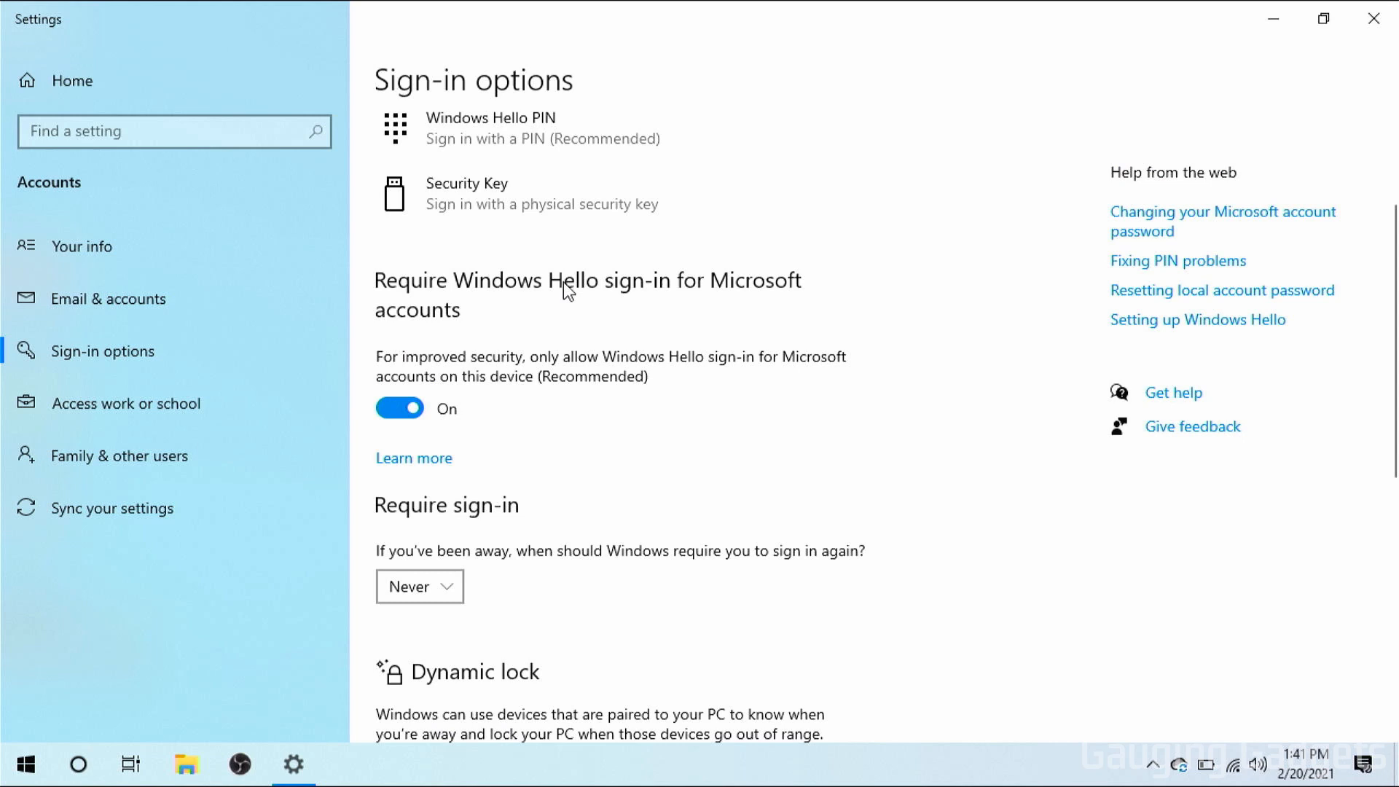
mouse_move(470, 379)
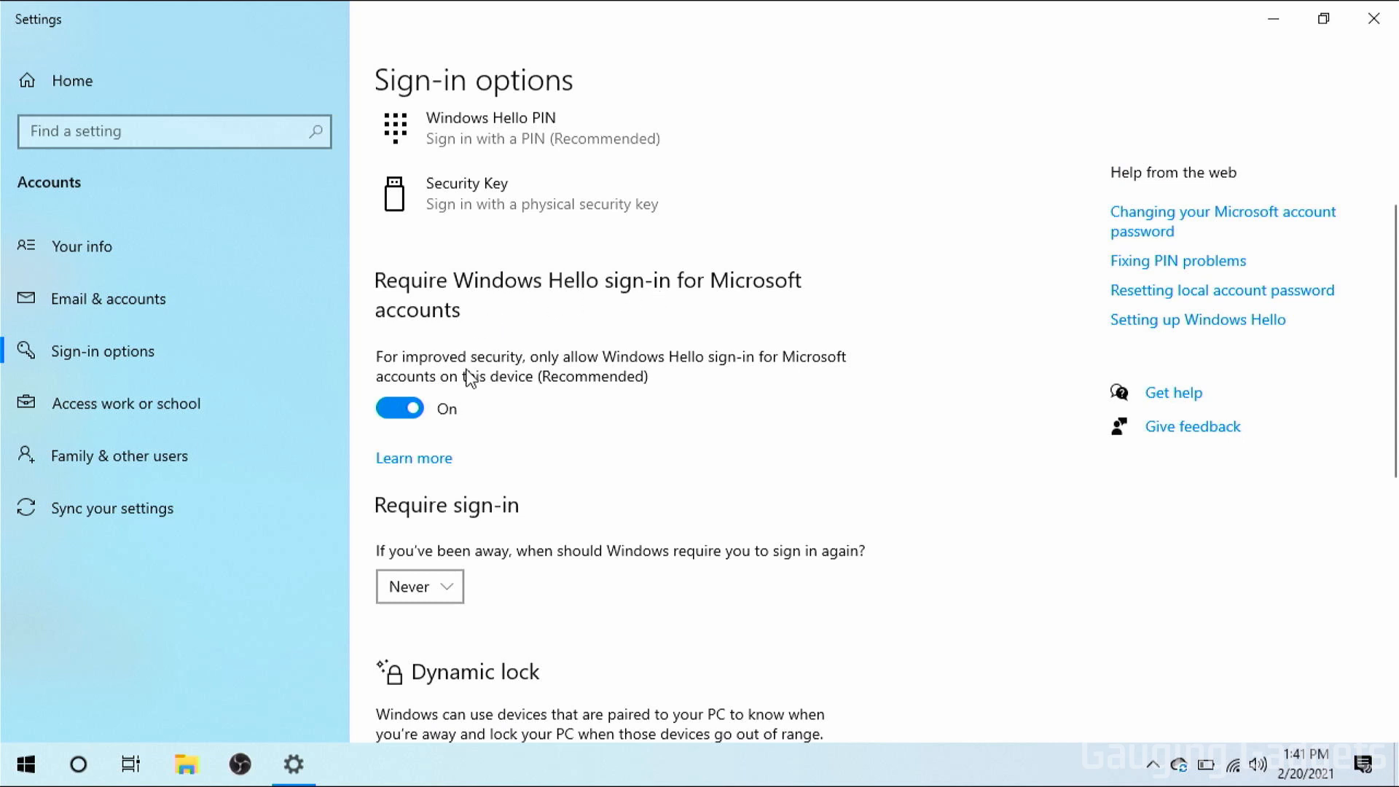
Step: Turn off 'Require Windows Hello sign-in for Microsoft accounts'
left_click(399, 408)
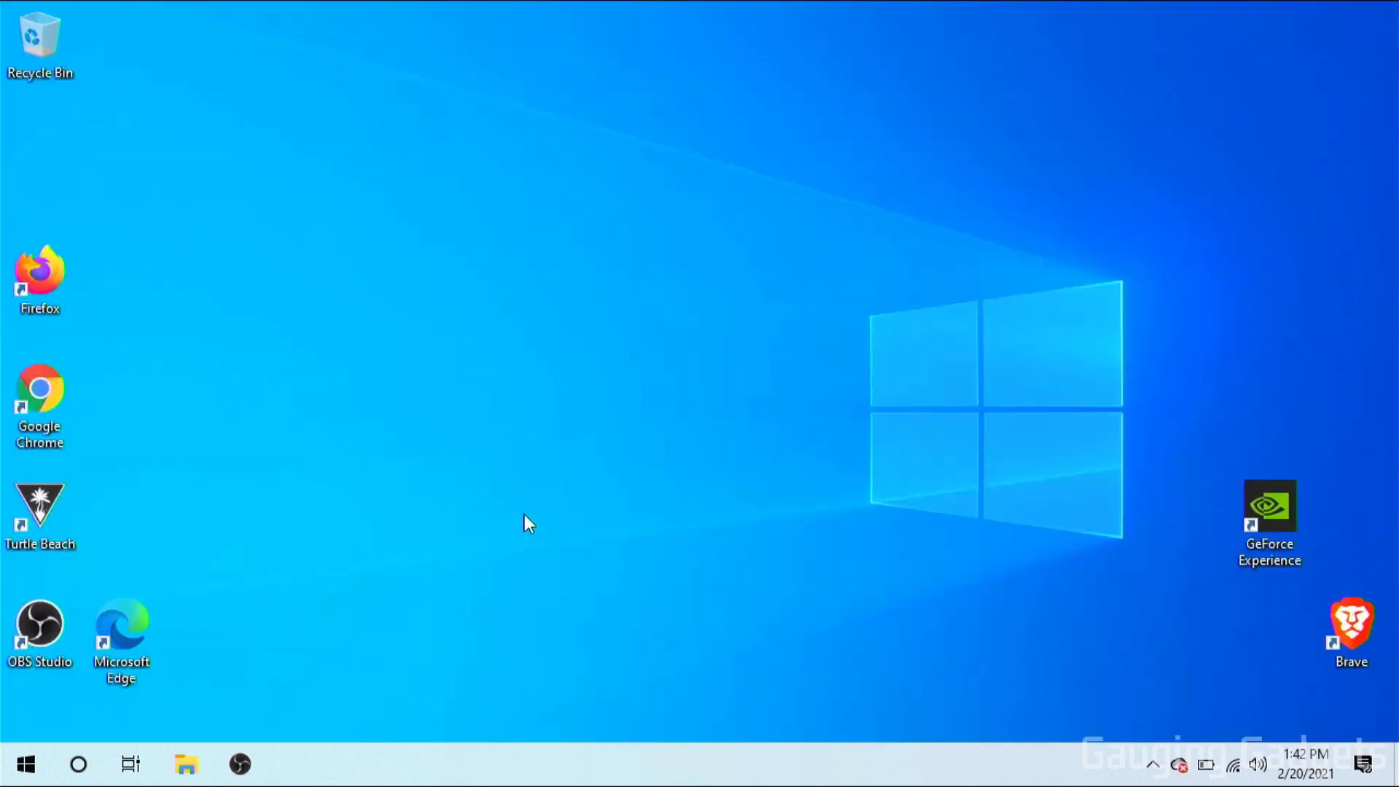
mouse_move(317, 650)
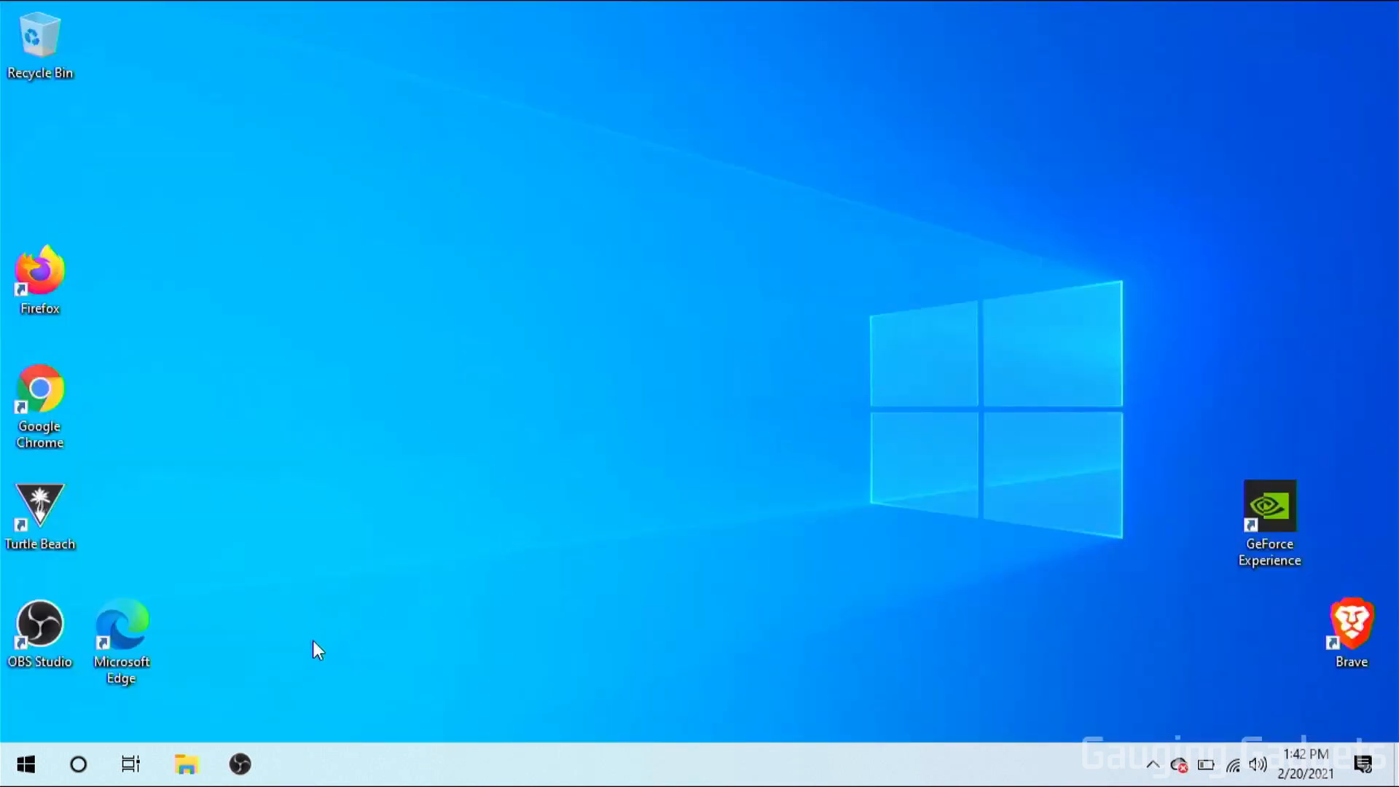
mouse_move(24, 765)
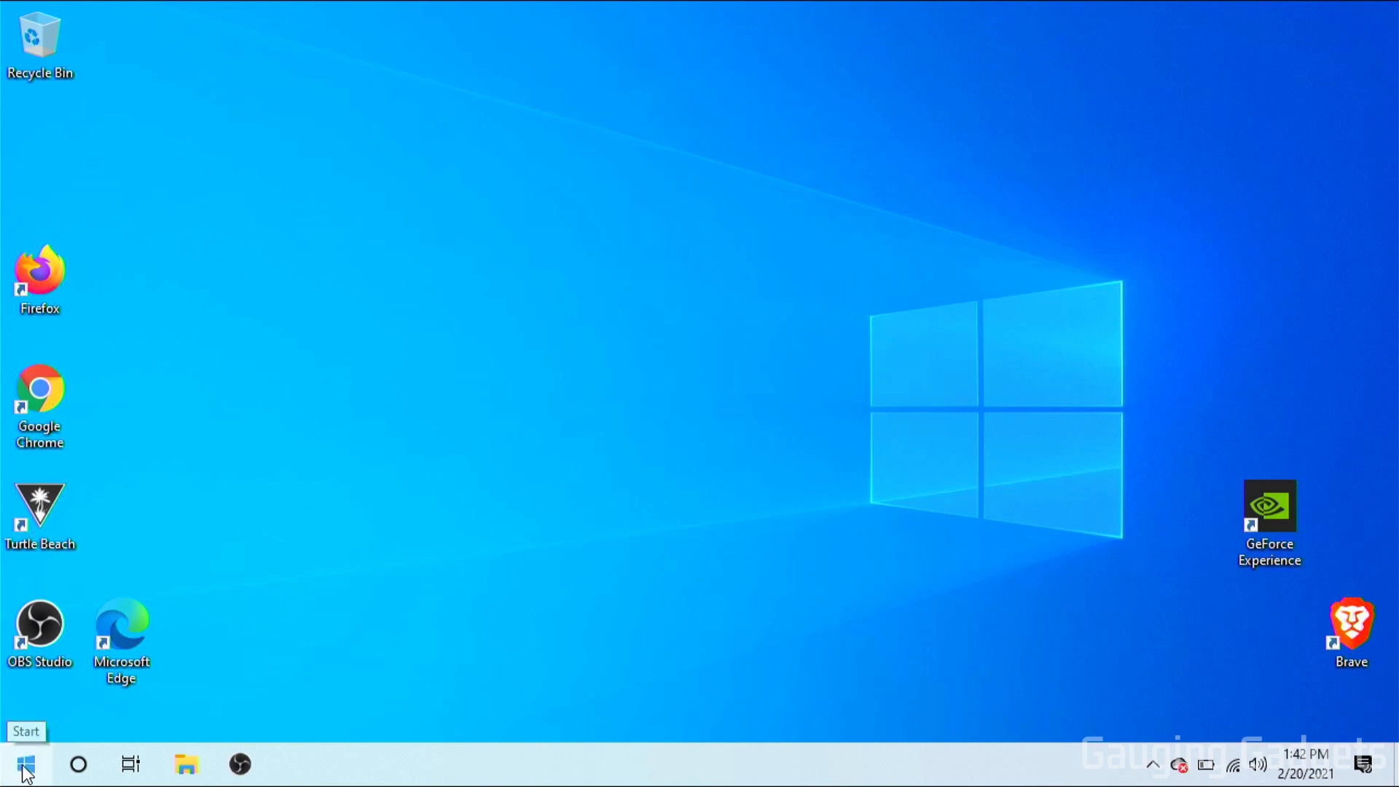
Step: Search the Start menu for 'netpl' to find the netplwiz command
left_click(24, 765)
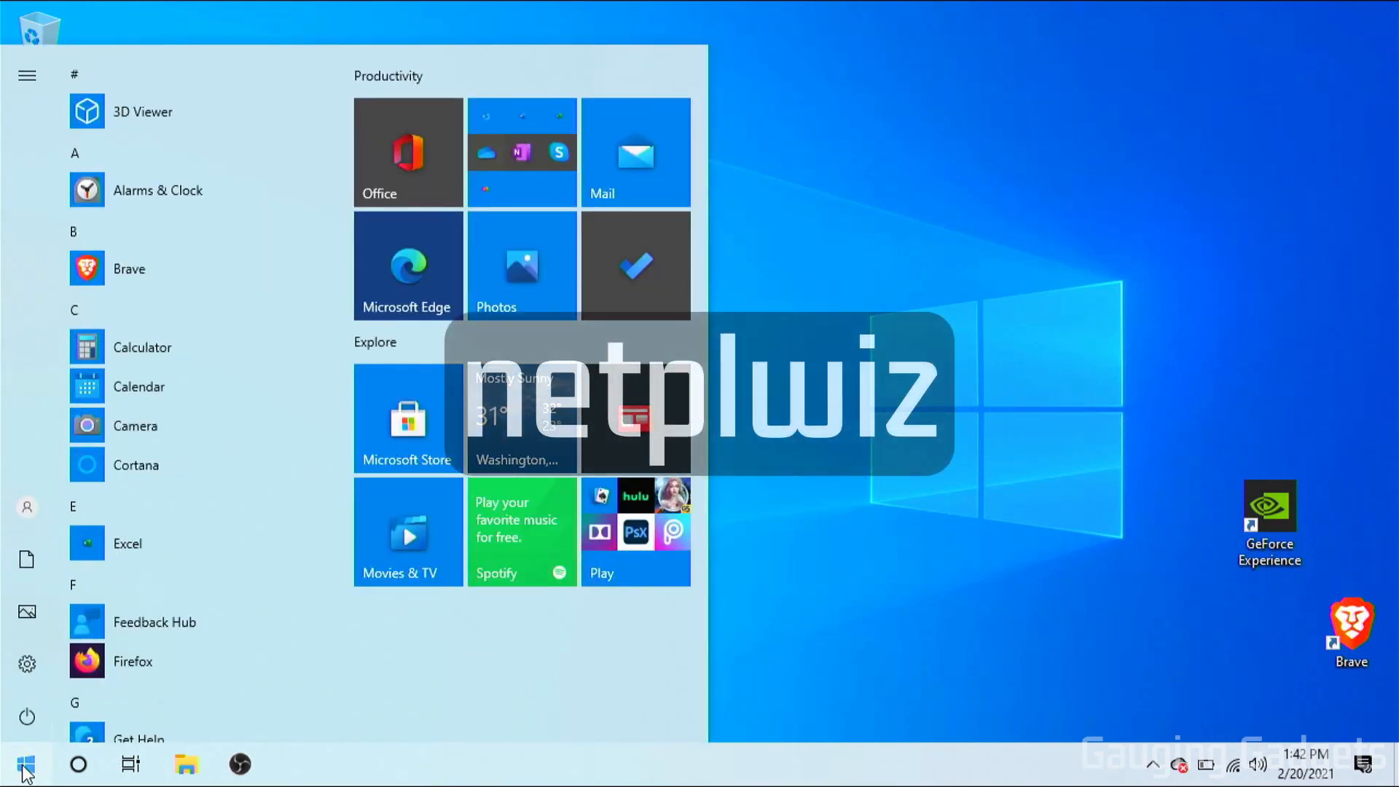
type("netplwiz")
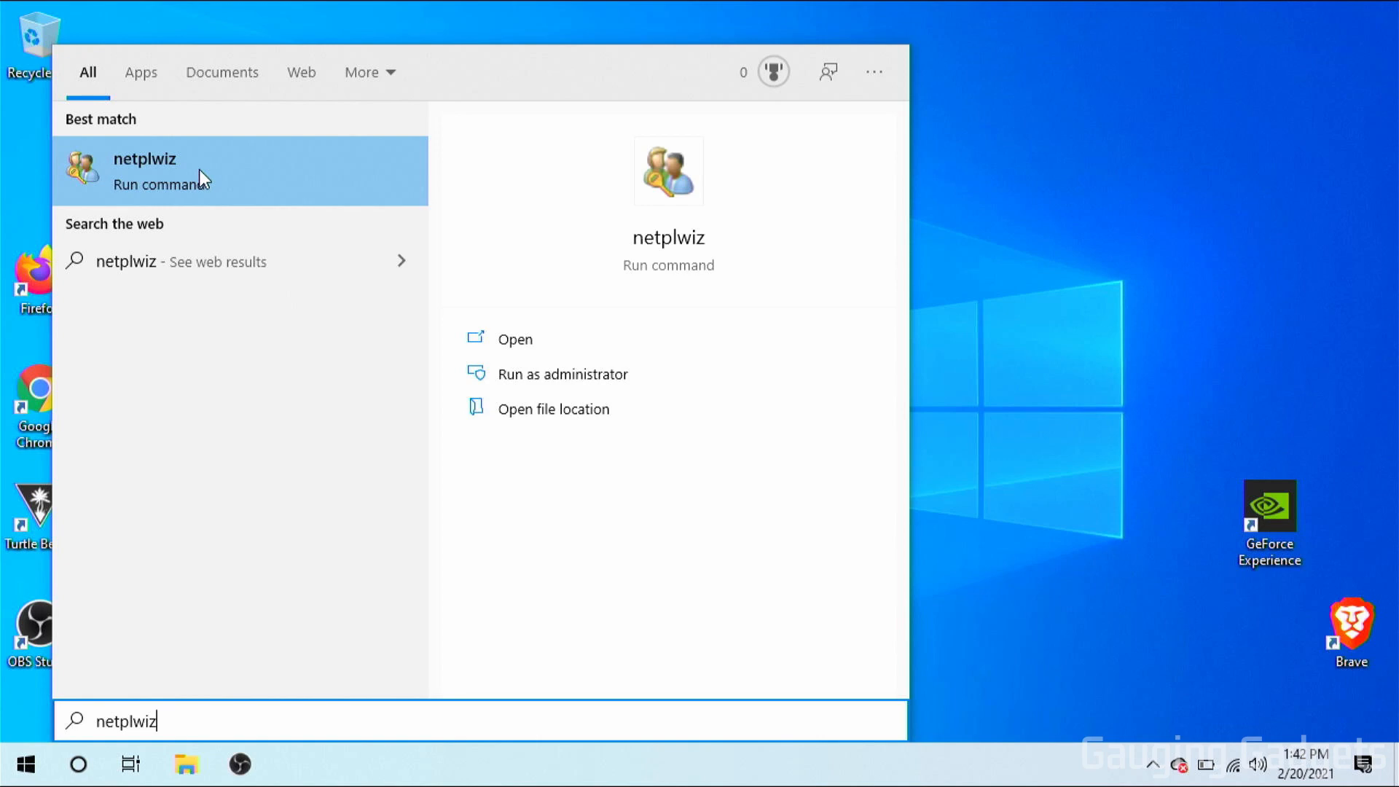
mouse_move(211, 179)
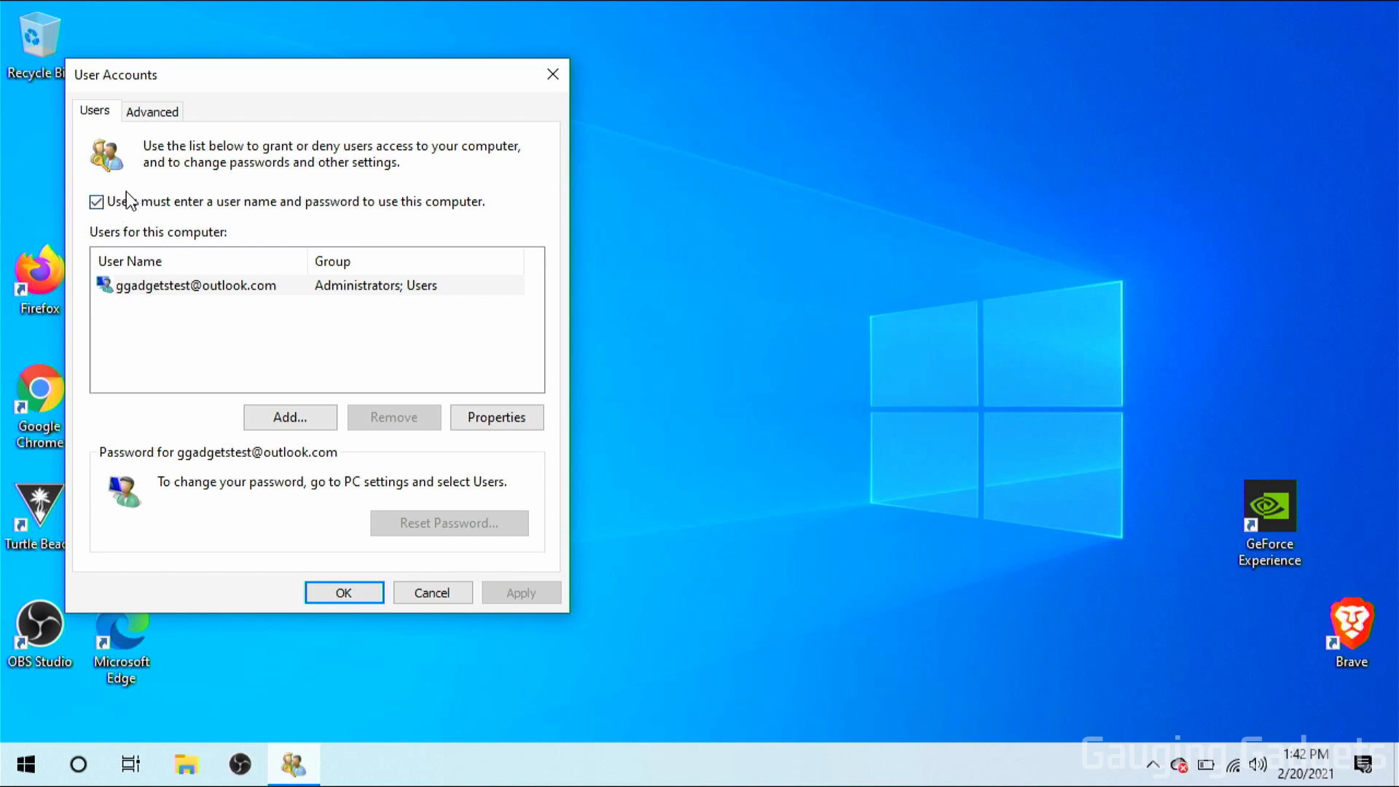
Step: Uncheck 'Users must enter a user name and password' and confirm automatic sign-in
left_click(96, 201)
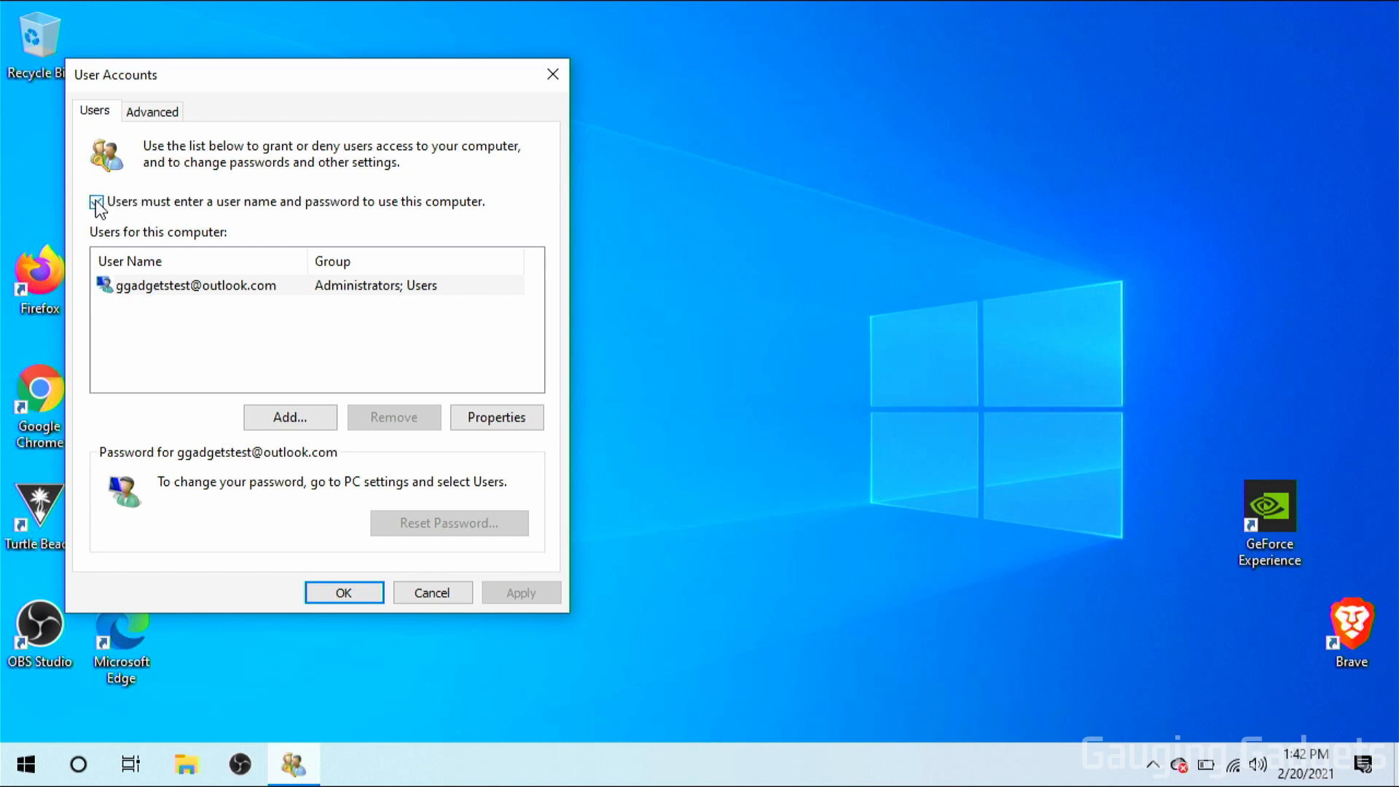
left_click(97, 202)
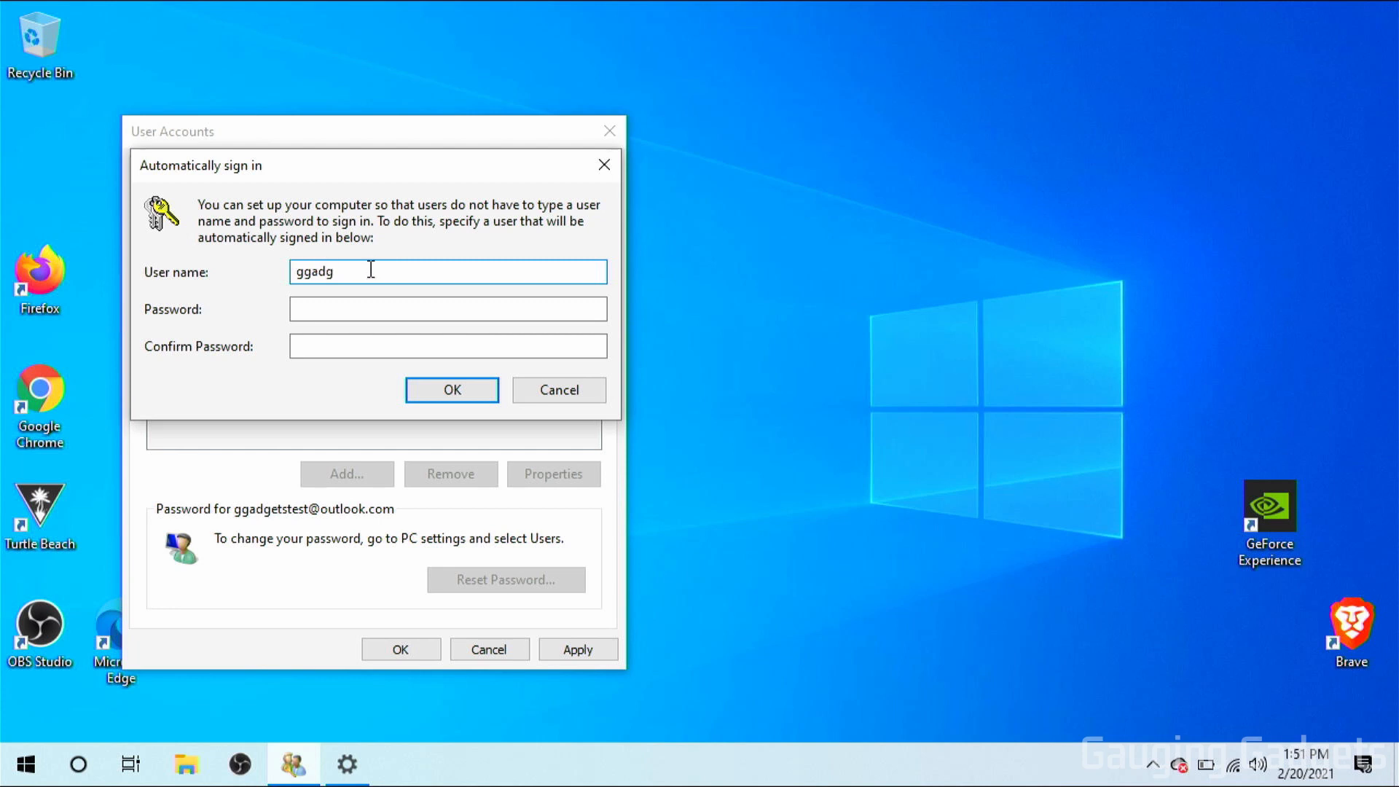
left_click(446, 309)
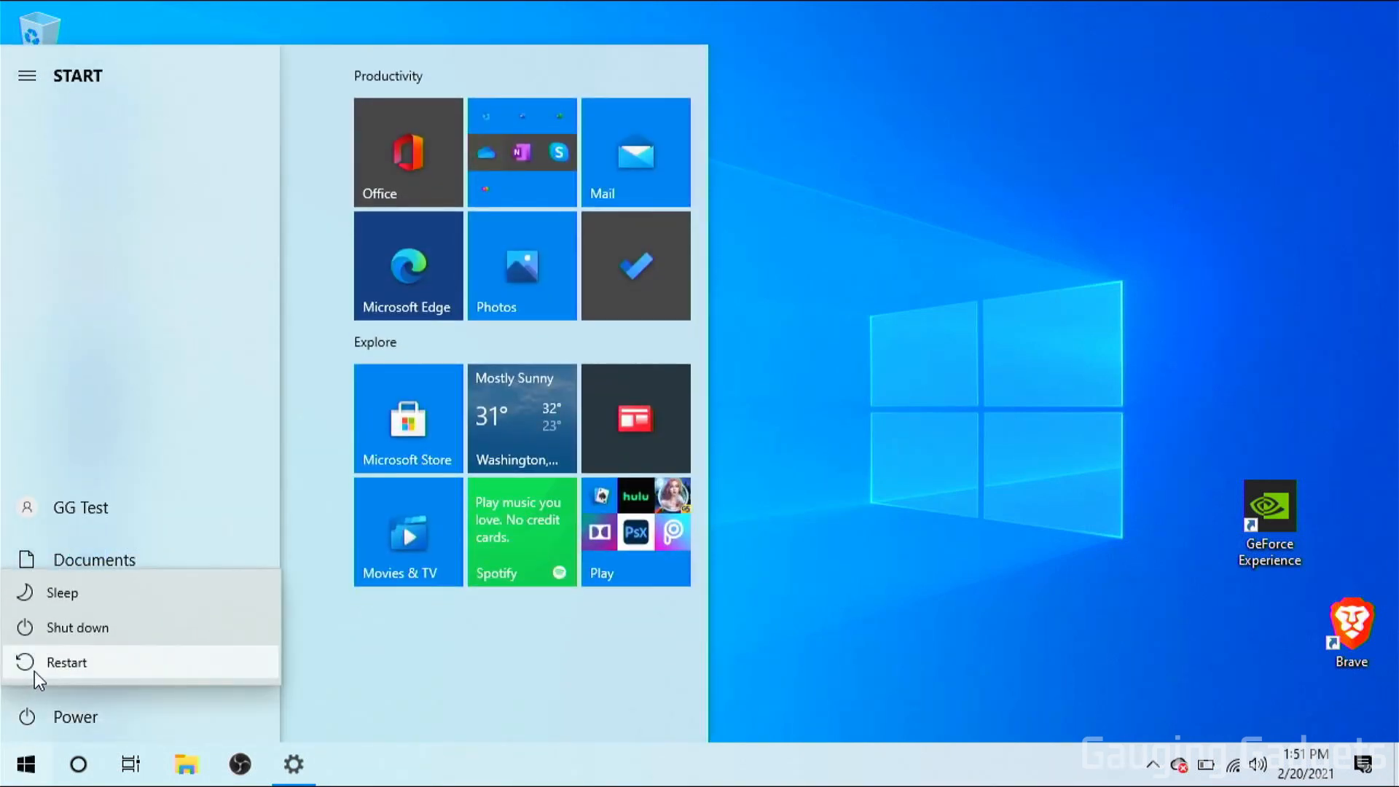
Step: Restart the computer from the Start menu power options
left_click(67, 662)
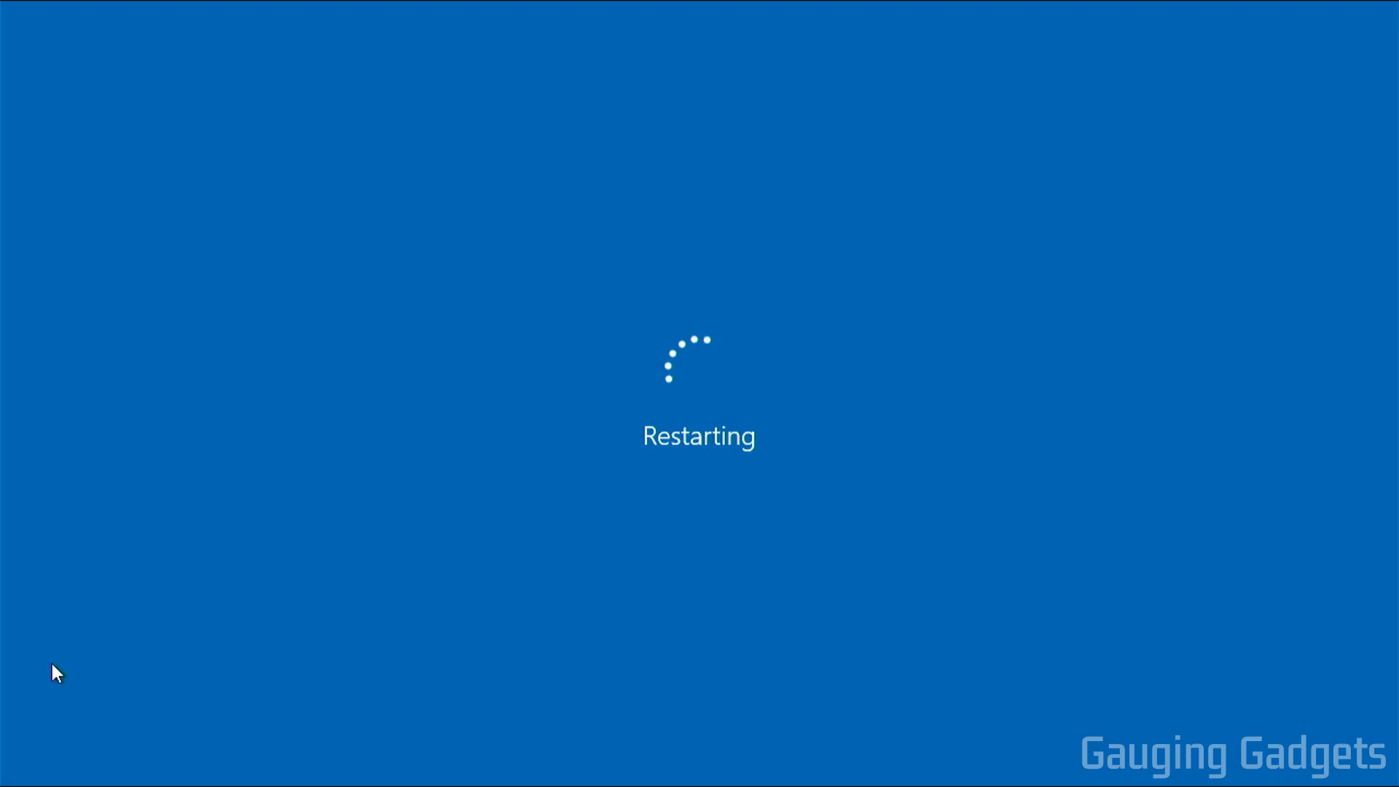